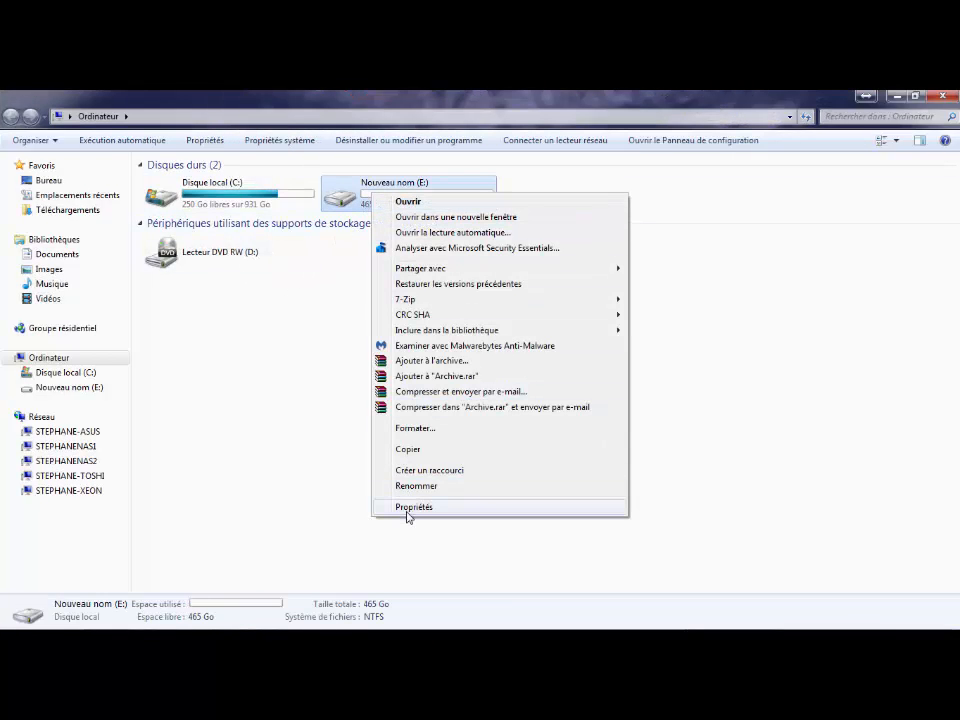
Step: Show the Outils tab of drive E:'s Propriétés dialog
{"action": "left_click", "coordinate": [415, 506]}
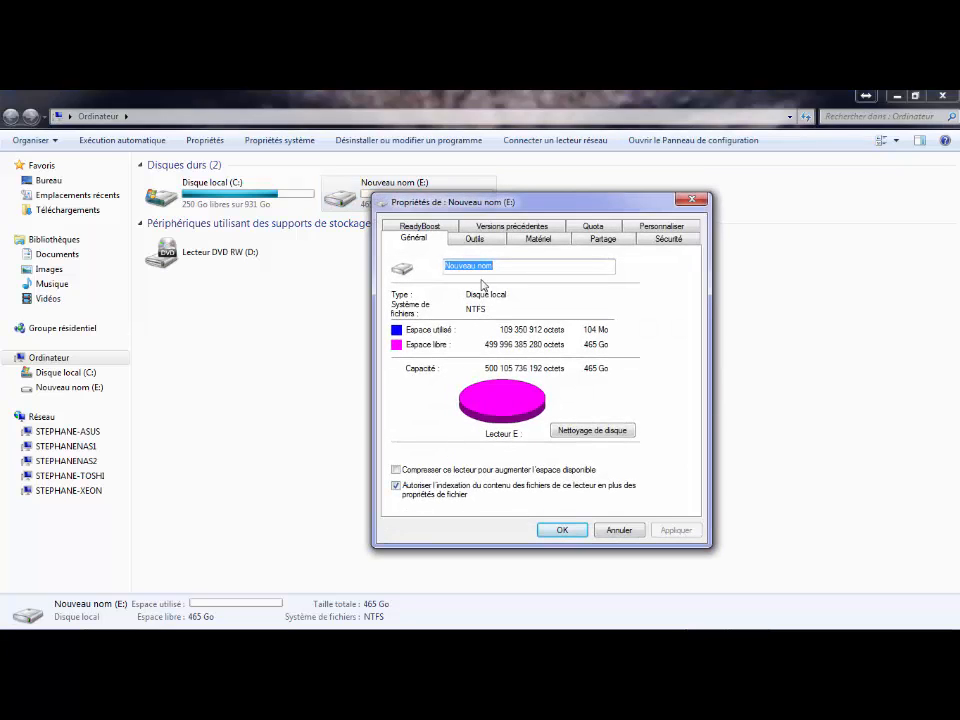
{"action": "left_click", "coordinate": [473, 238]}
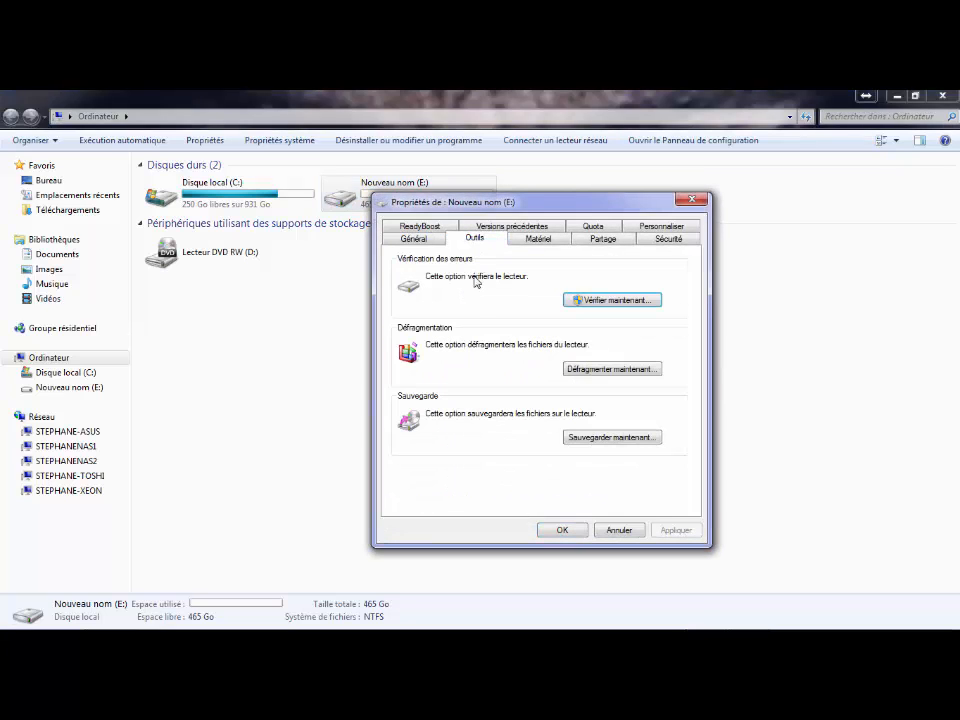
Step: Run Vérifier maintenant on E: with only automatic error repair checked; no problems found
{"action": "left_click", "coordinate": [610, 300]}
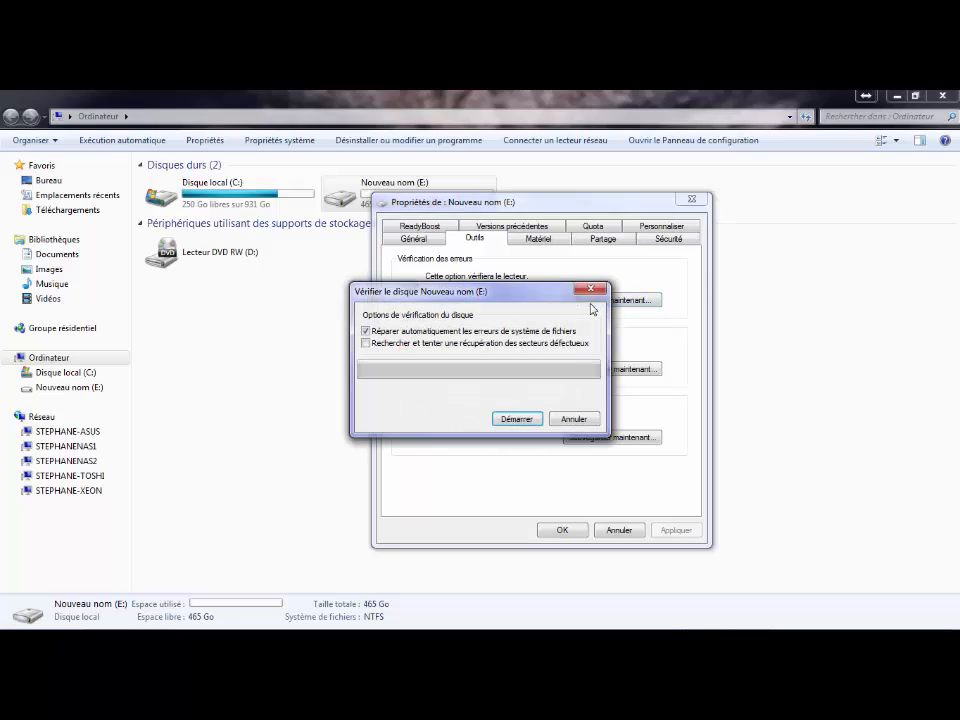
{"action": "left_click", "coordinate": [366, 331]}
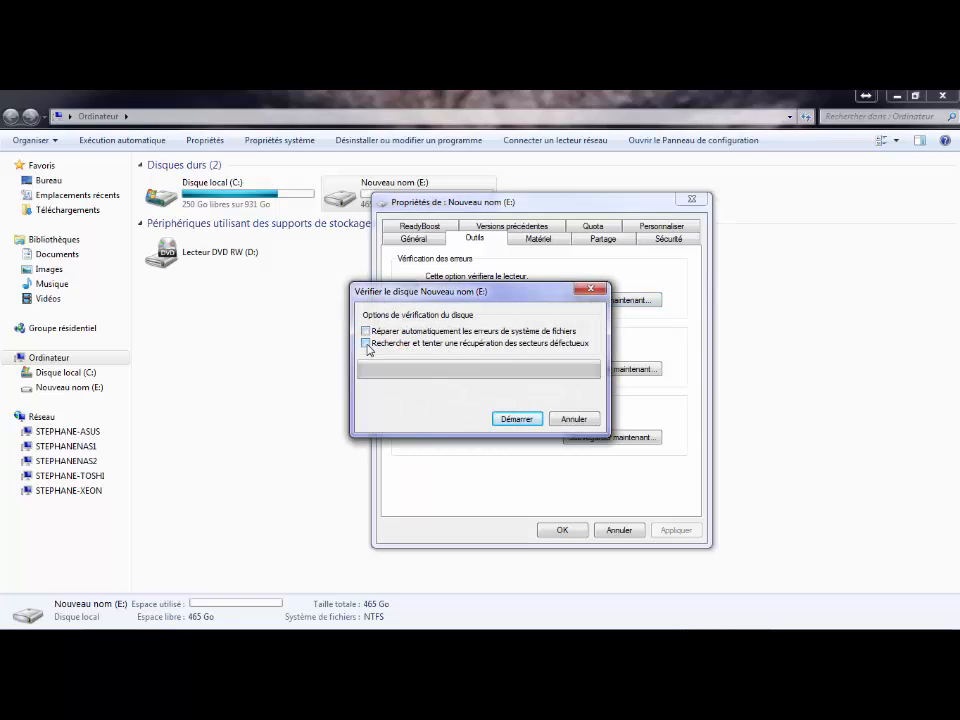
{"action": "left_click", "coordinate": [365, 343]}
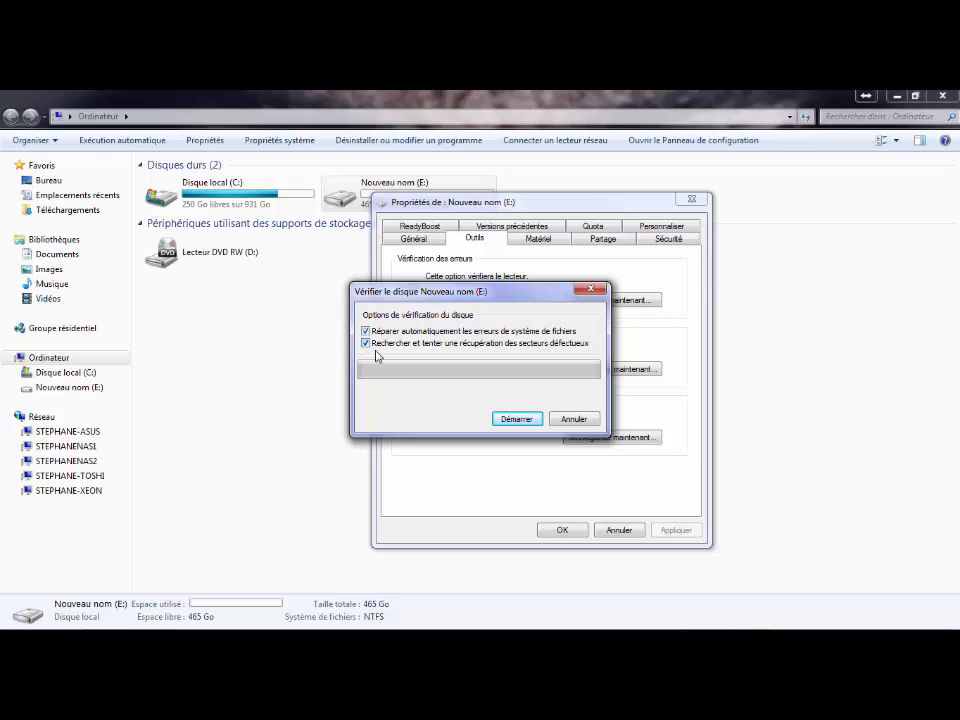
{"action": "left_click", "coordinate": [365, 343]}
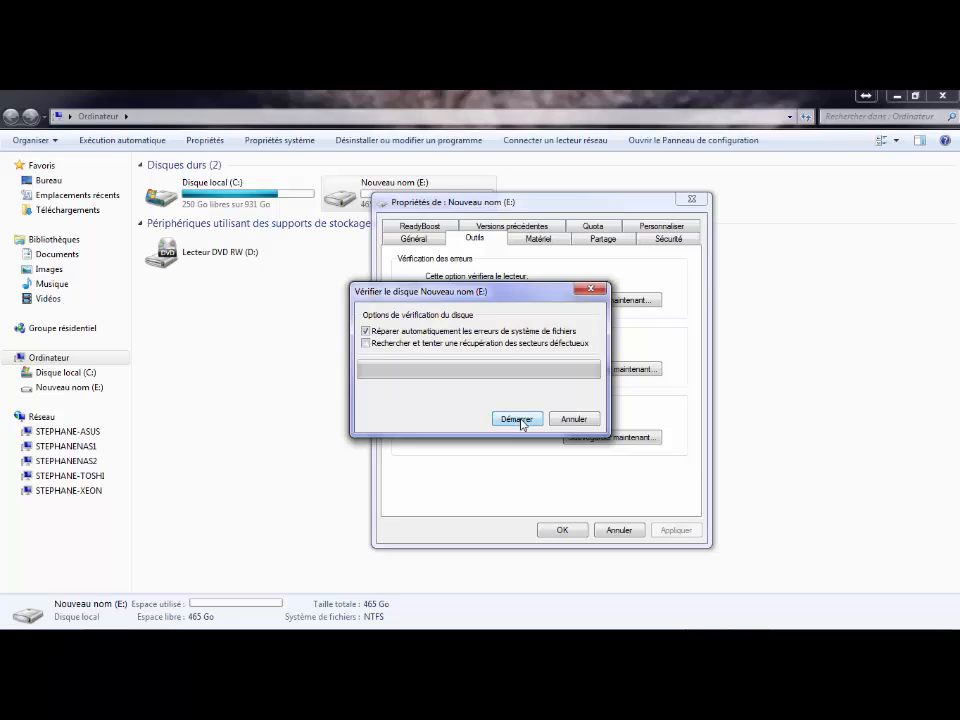
{"action": "left_click", "coordinate": [517, 418]}
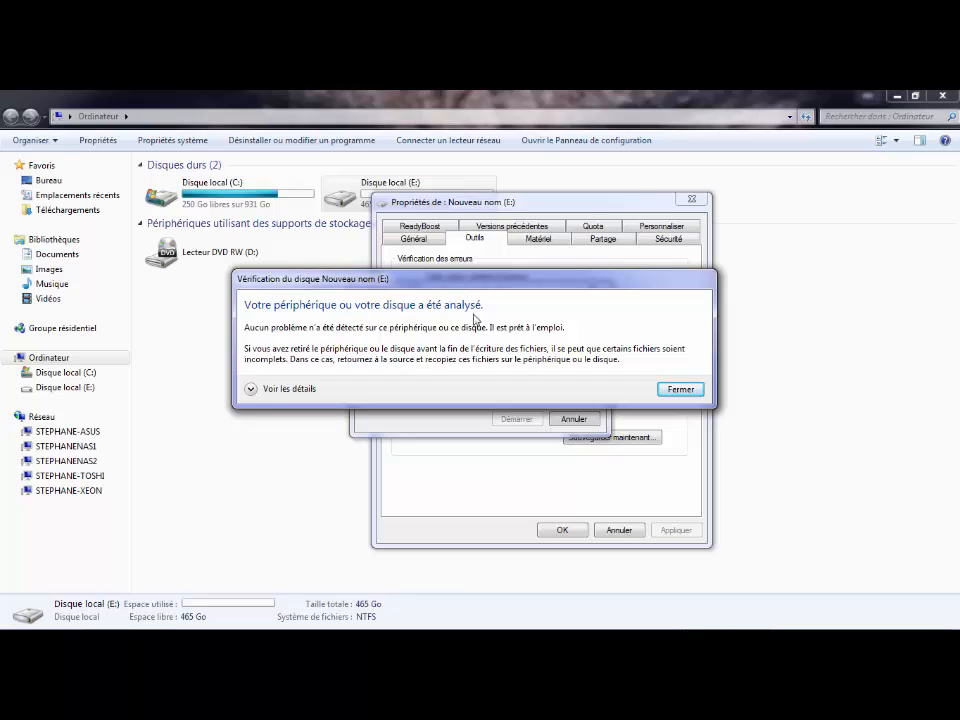
Step: Dismiss the disk-check report and drive E:'s properties, returning to the Computer view
{"action": "left_click", "coordinate": [680, 389]}
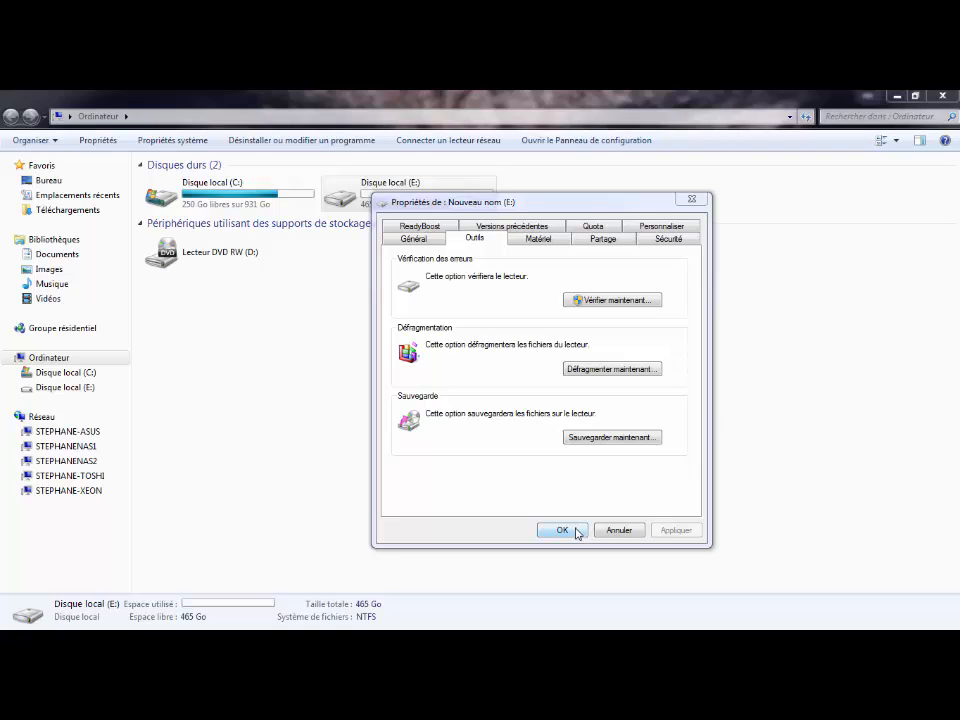
{"action": "left_click", "coordinate": [562, 529]}
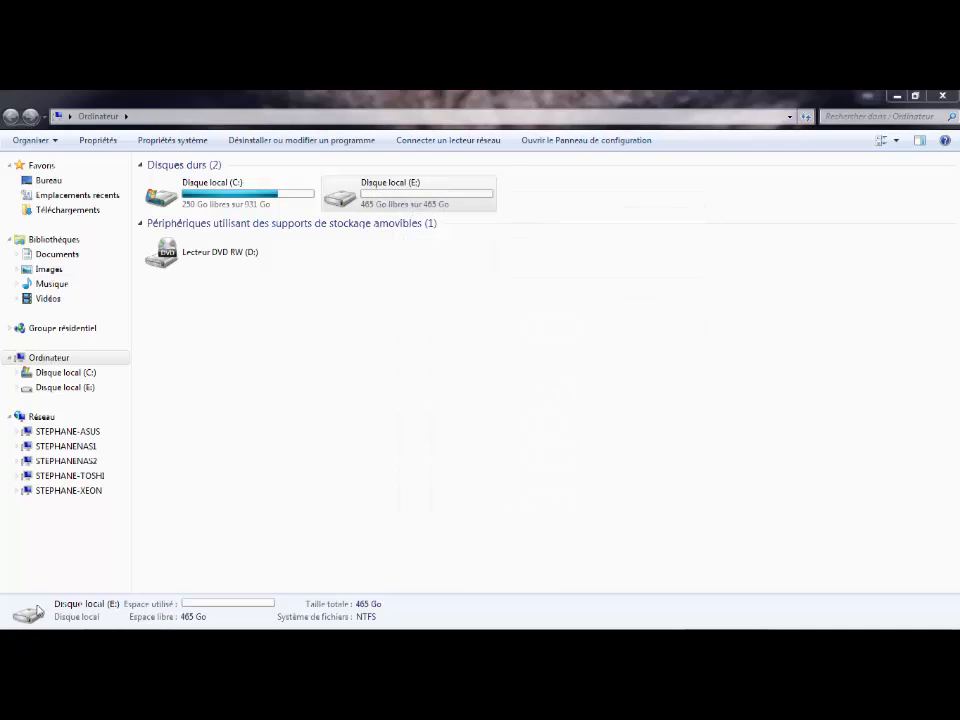
Step: Launch cmd.exe from the Start menu search
{"action": "left_click", "coordinate": [18, 617]}
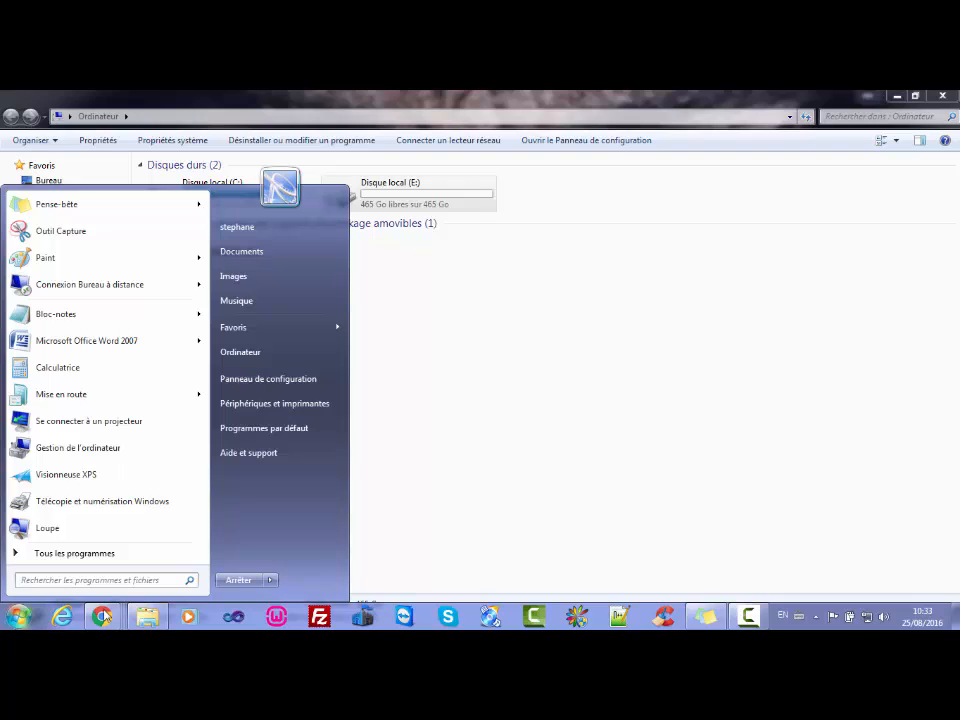
{"action": "type", "text": "execu"}
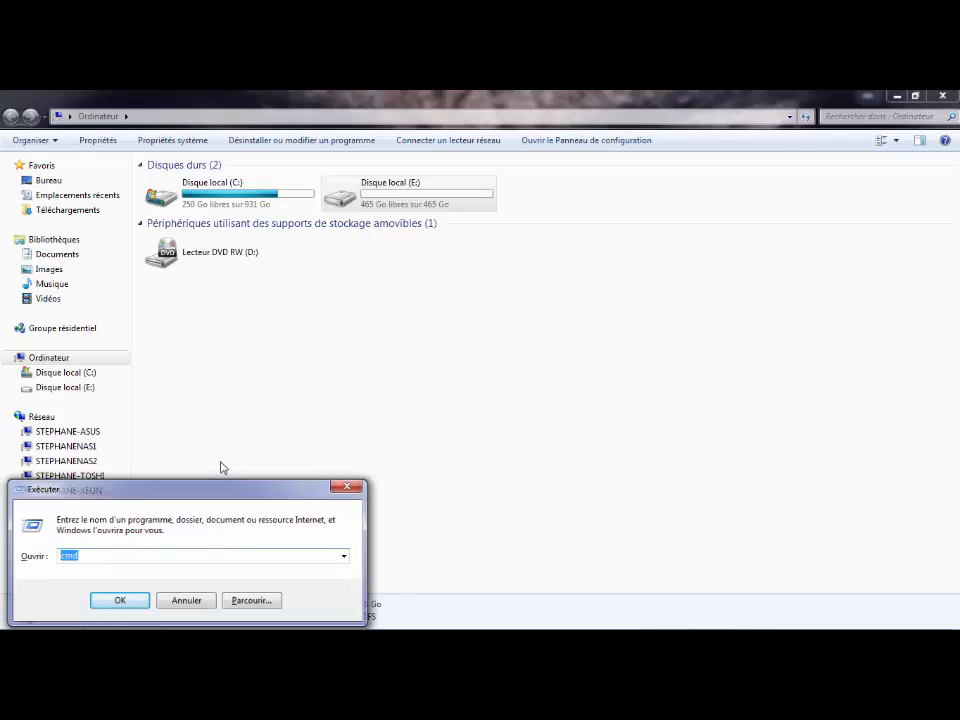
{"action": "left_click", "coordinate": [119, 600]}
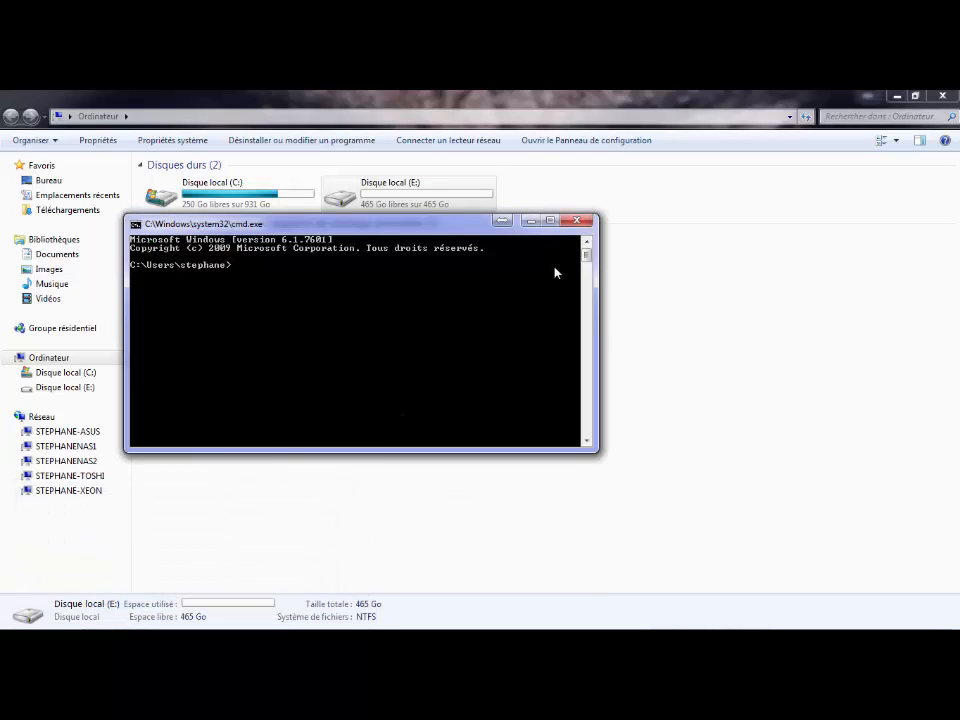
{"action": "left_click", "coordinate": [575, 220]}
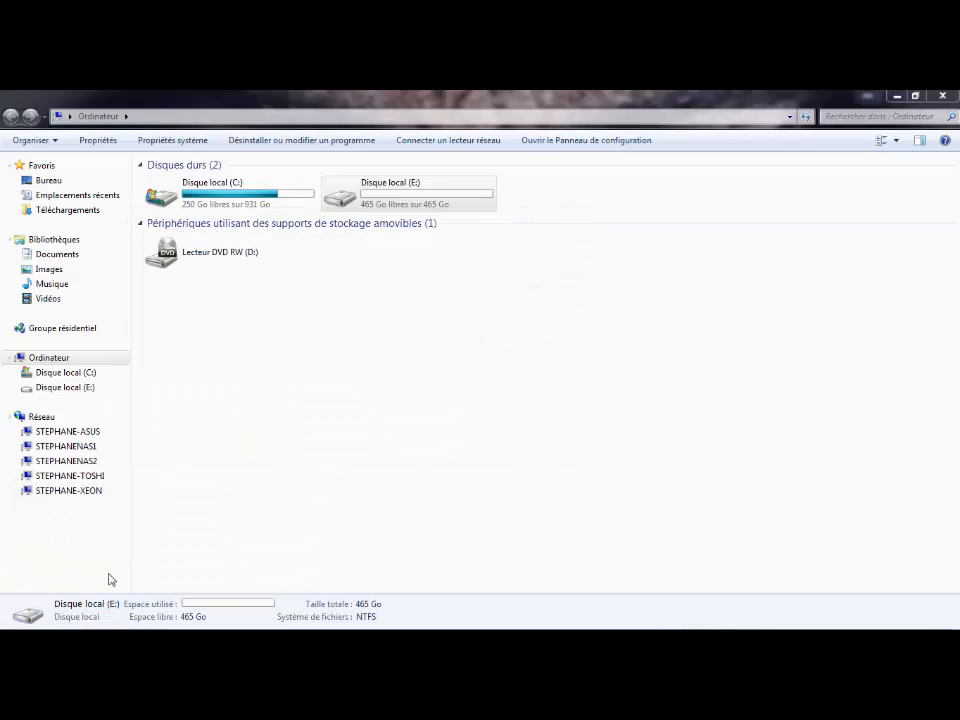
{"action": "left_click", "coordinate": [15, 613]}
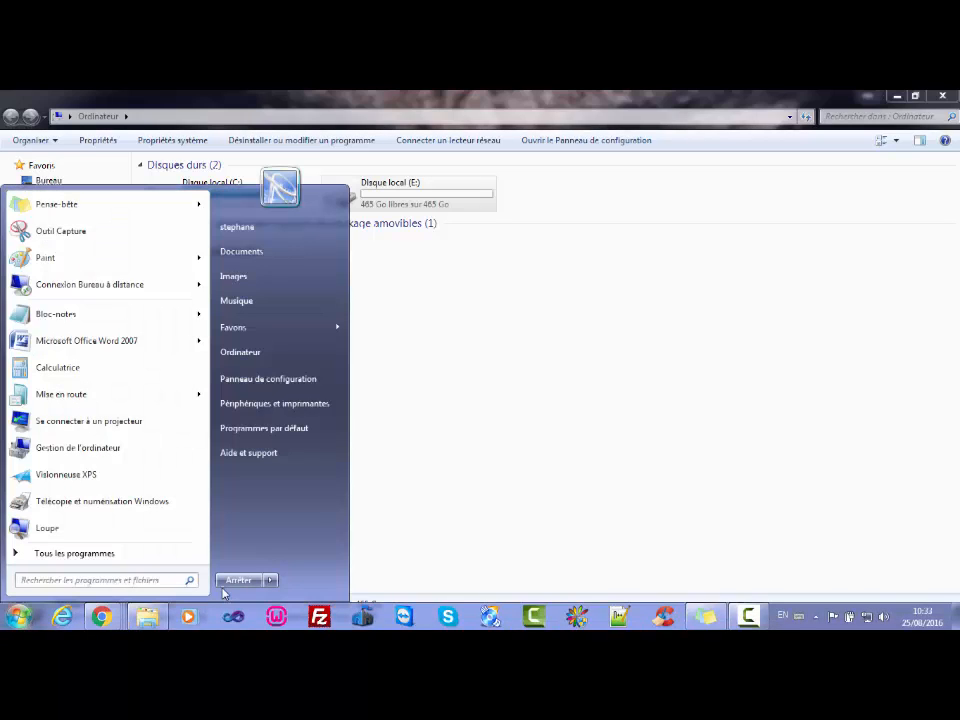
{"action": "type", "text": "cmd"}
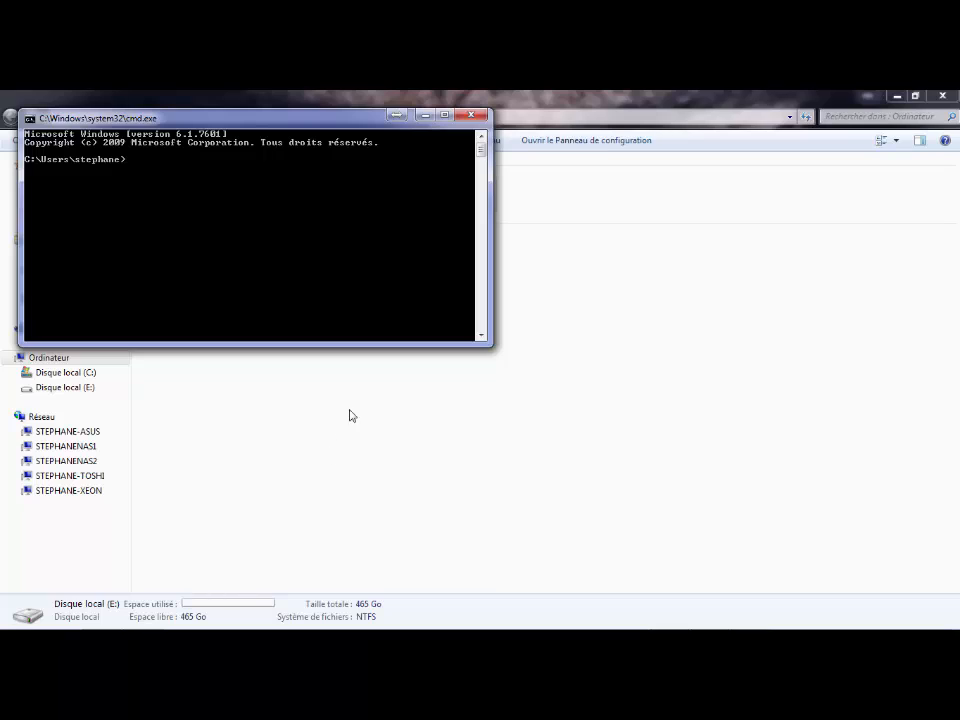
{"action": "mouse_move", "coordinate": [326, 278]}
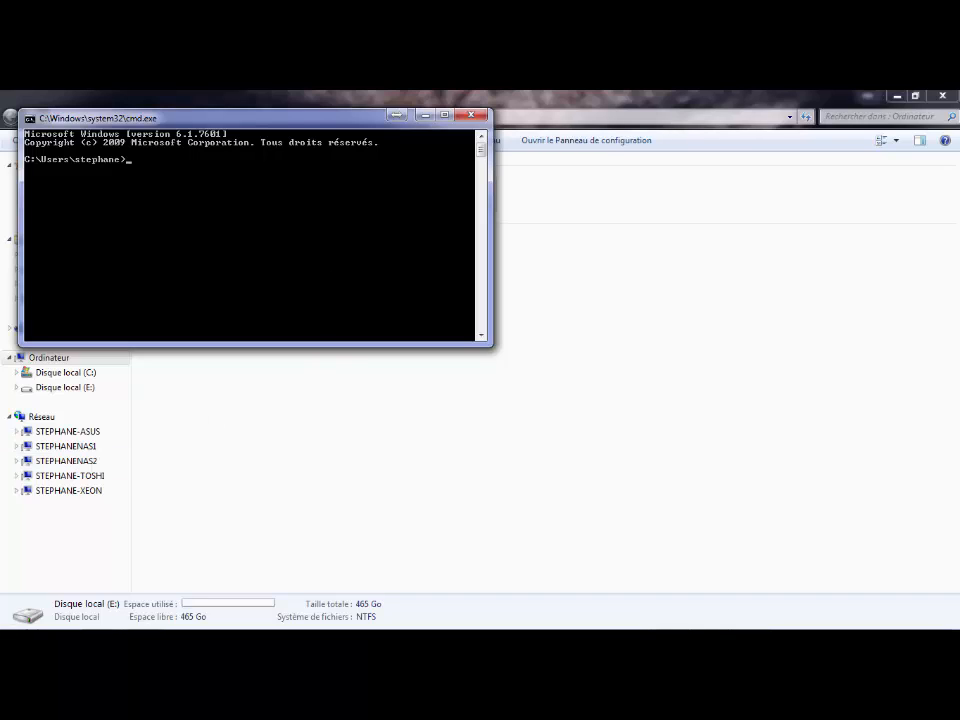
Step: Bring up the Computer view listing Disque local (E:) beside the prompt
{"action": "left_click", "coordinate": [20, 614]}
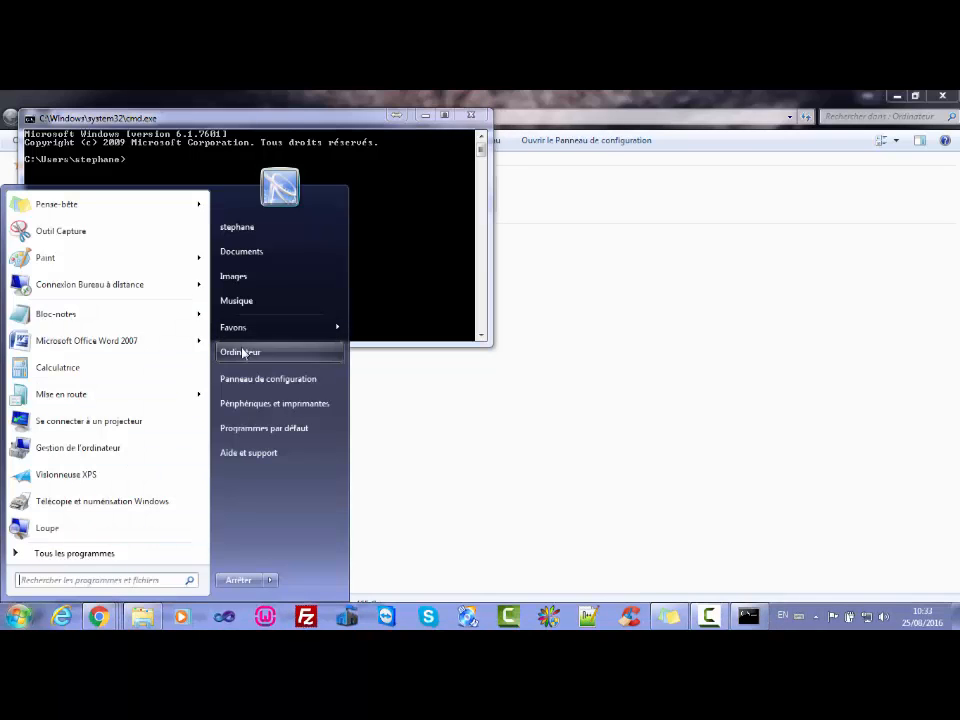
{"action": "left_click", "coordinate": [241, 352]}
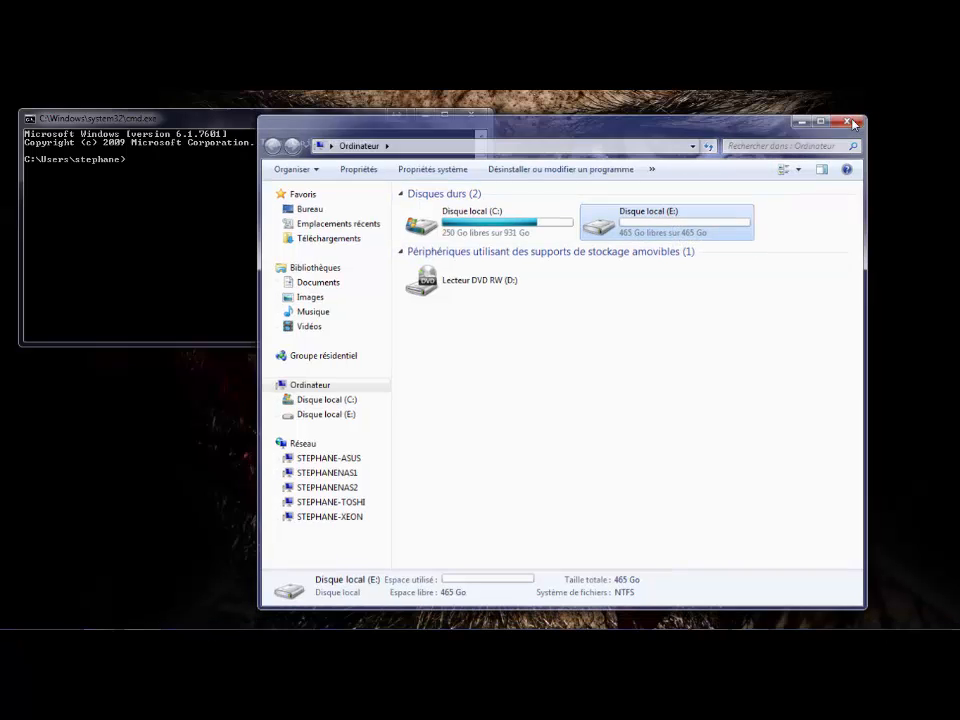
Step: Close the Computer window and run chkdsk e: /f, reporting no file system problems
{"action": "left_click", "coordinate": [849, 124]}
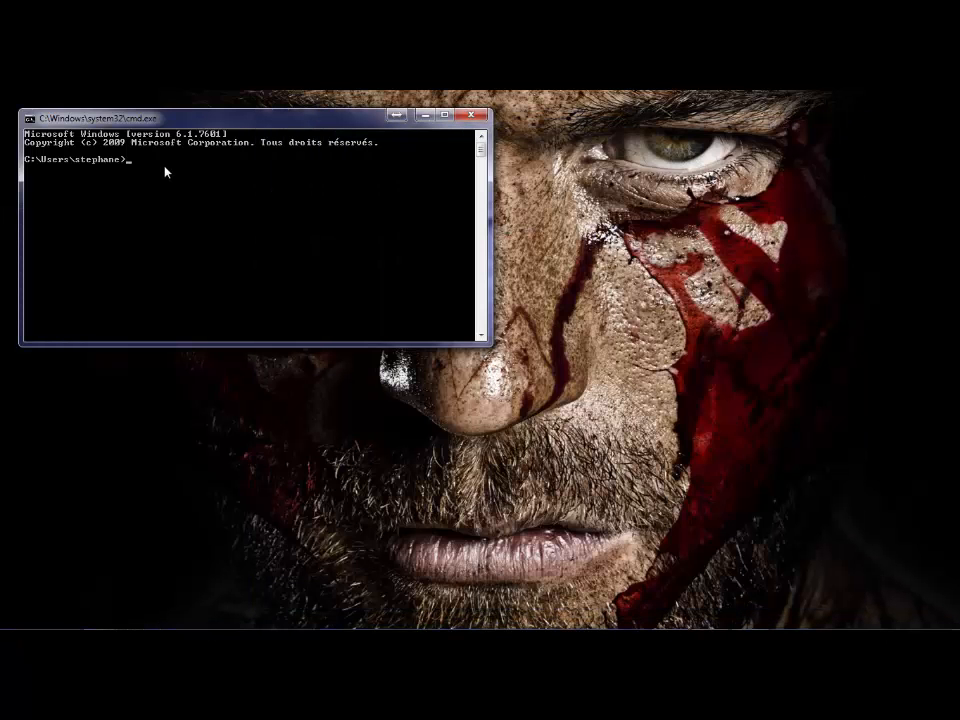
{"action": "type", "text": "chkds"}
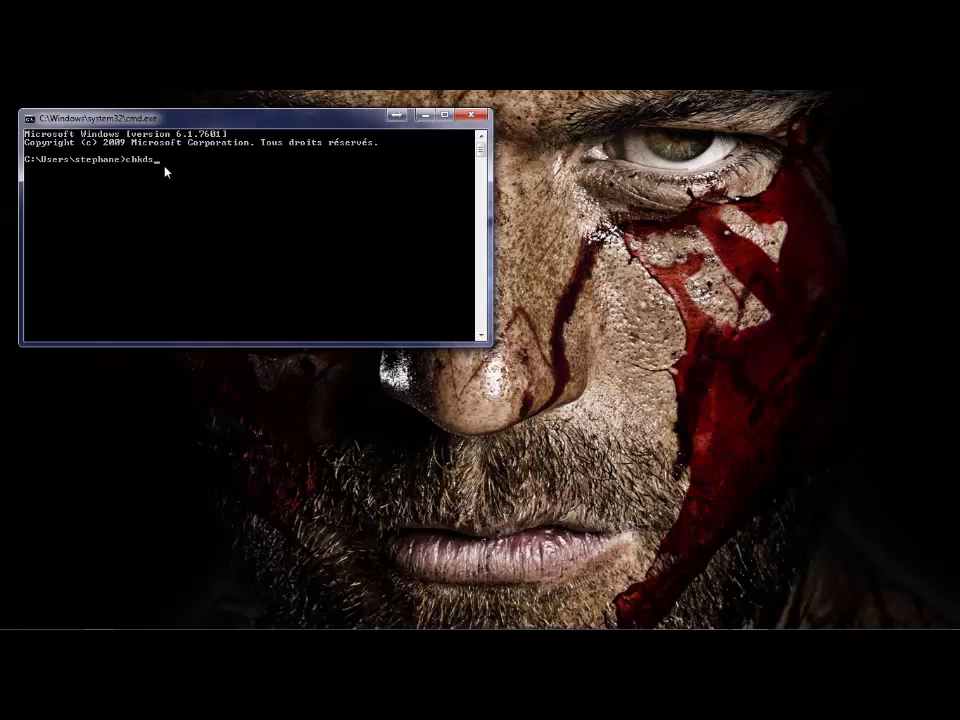
{"action": "type", "text": "k"}
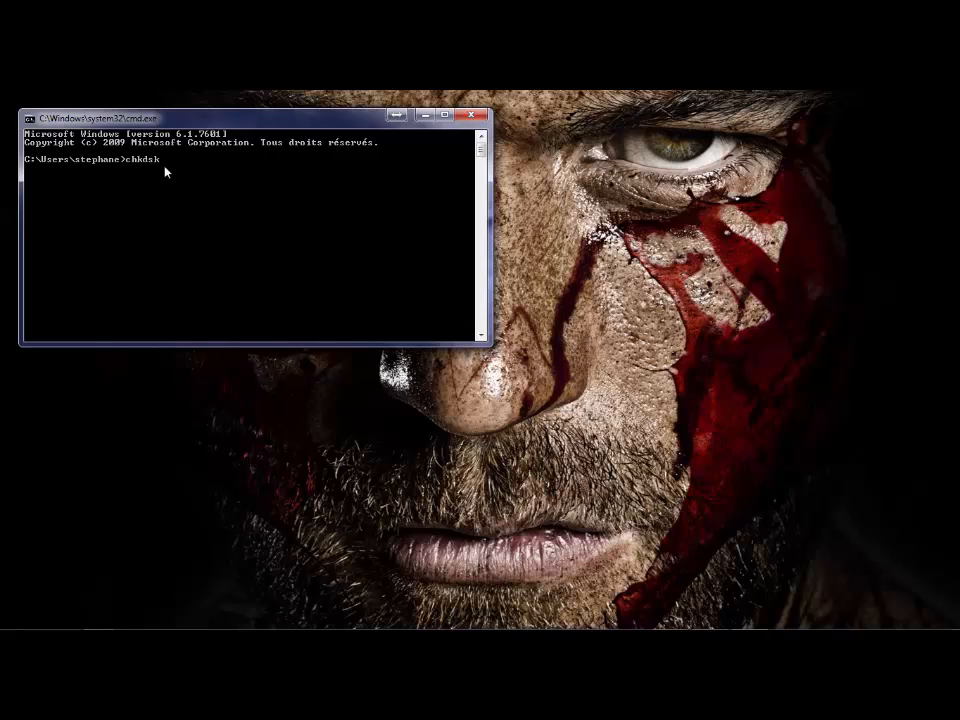
{"action": "type", "text": "c:"}
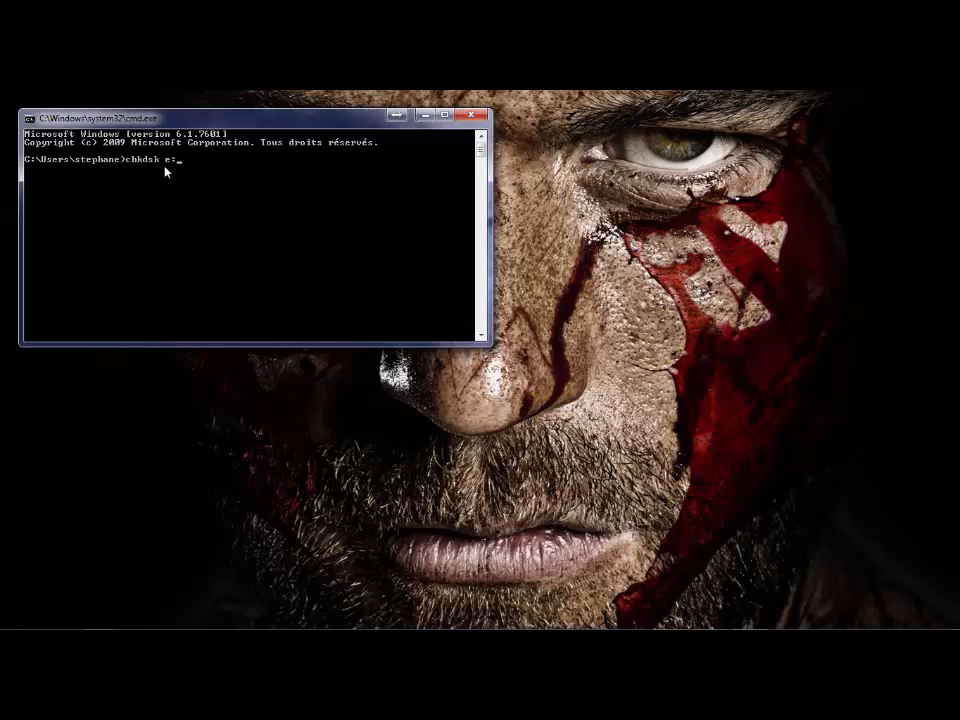
{"action": "type", "text": "/f"}
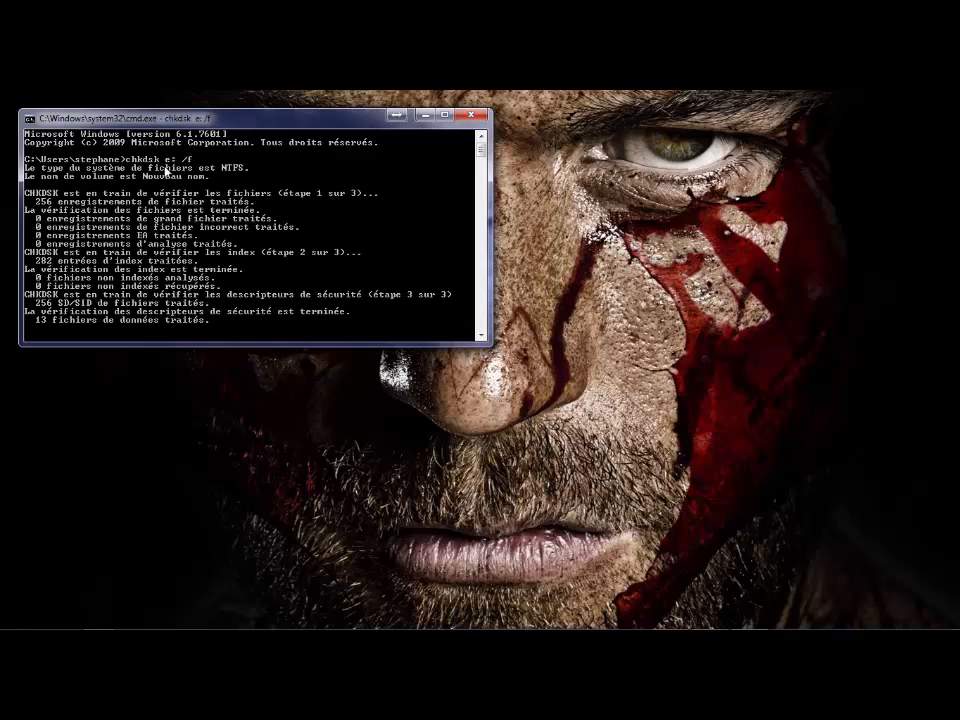
{"action": "mouse_move", "coordinate": [415, 170]}
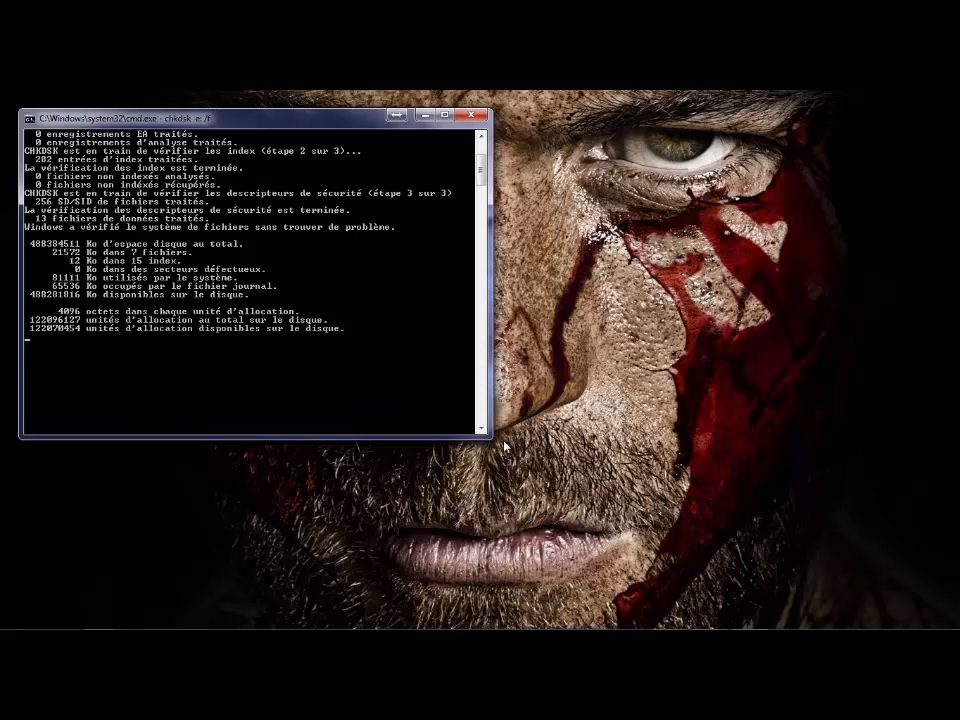
{"action": "mouse_move", "coordinate": [434, 372]}
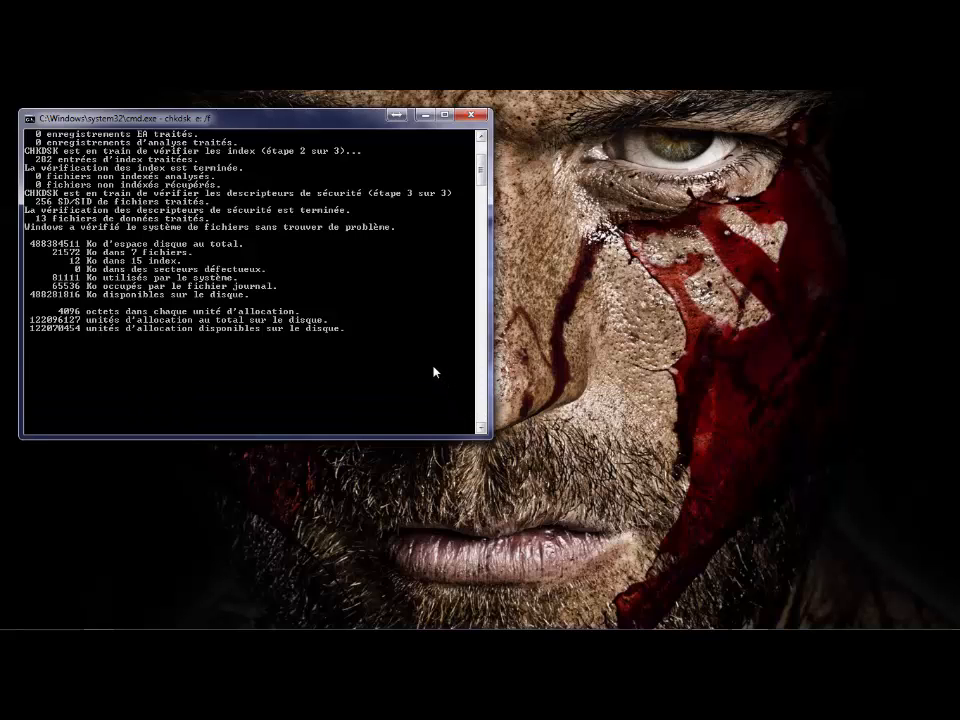
{"action": "mouse_move", "coordinate": [419, 350]}
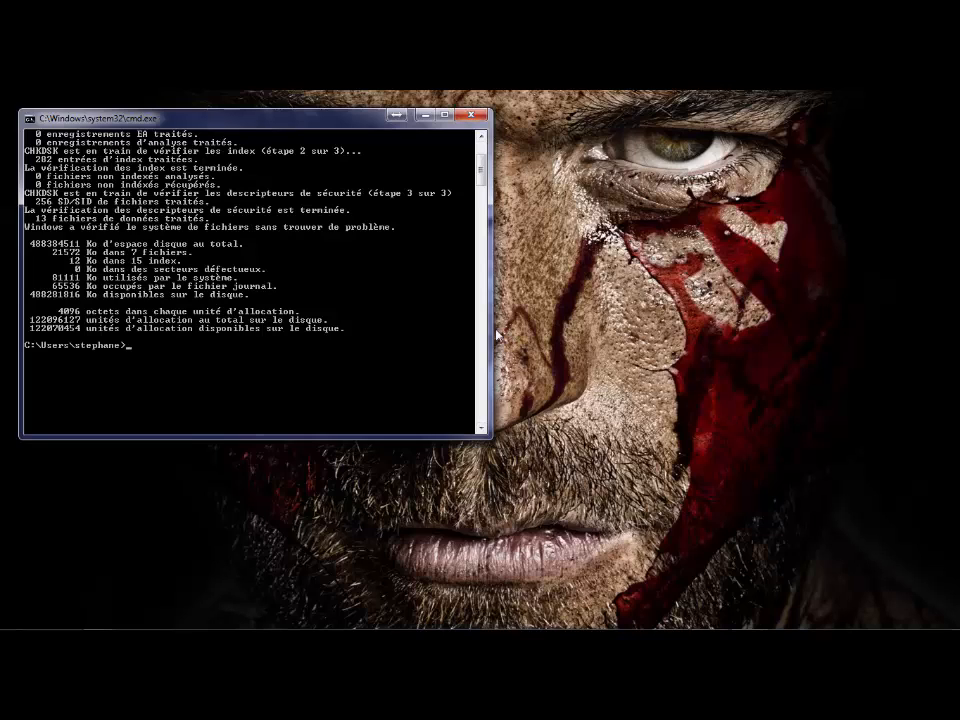
Step: Run chkdsk e: /r to start the five-stage bad-sector recovery scan
{"action": "type", "text": "chk"}
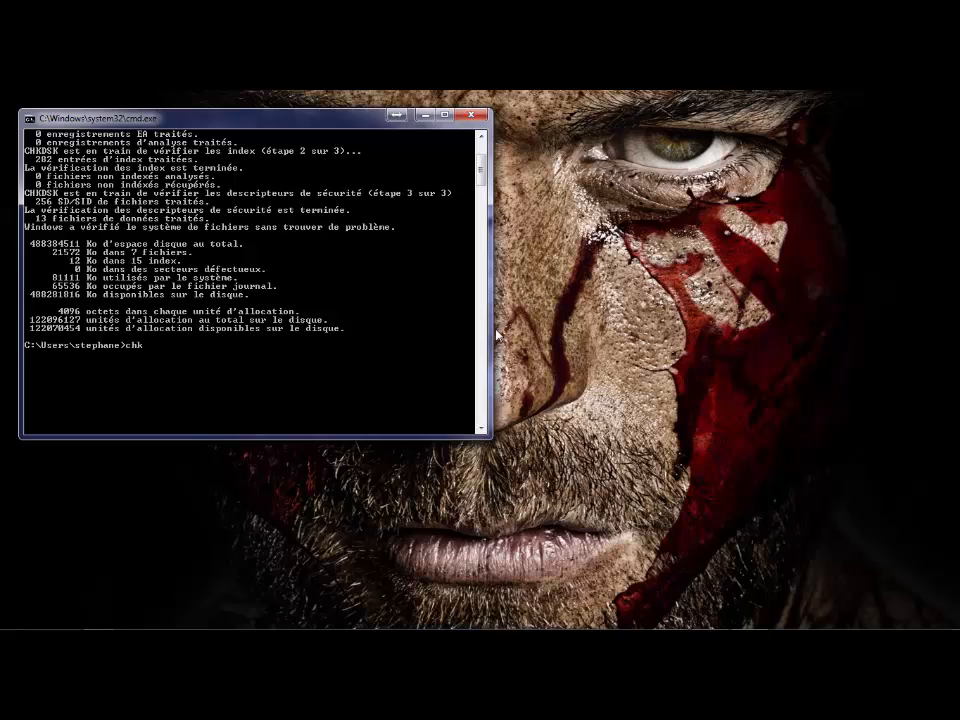
{"action": "type", "text": "dsk"}
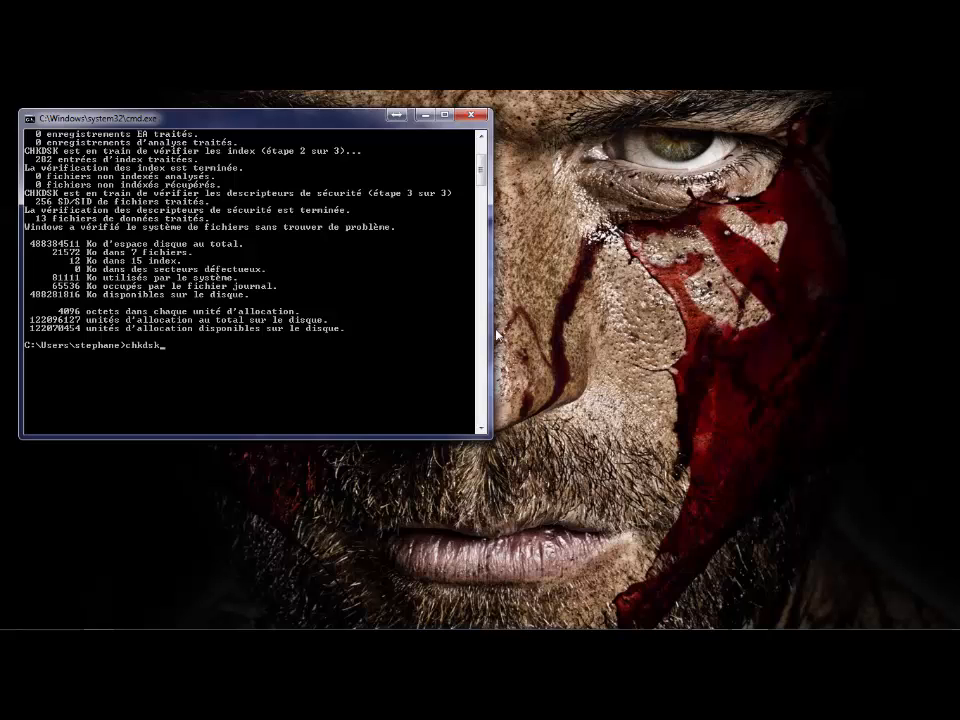
{"action": "type", "text": "e"}
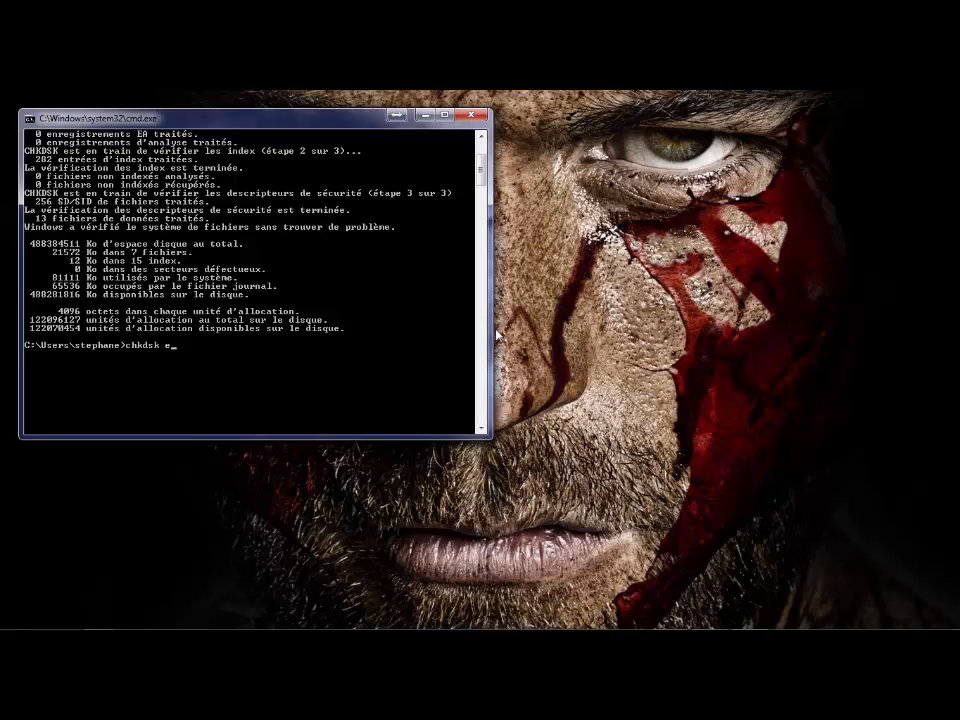
{"action": "type", "text": ":"}
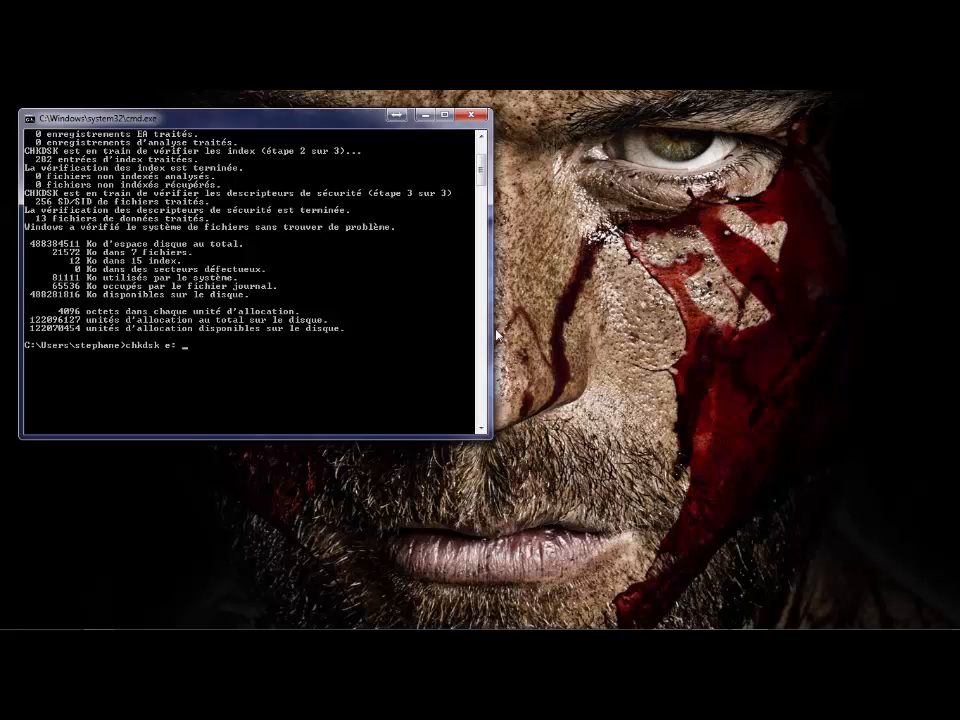
{"action": "type", "text": "/r"}
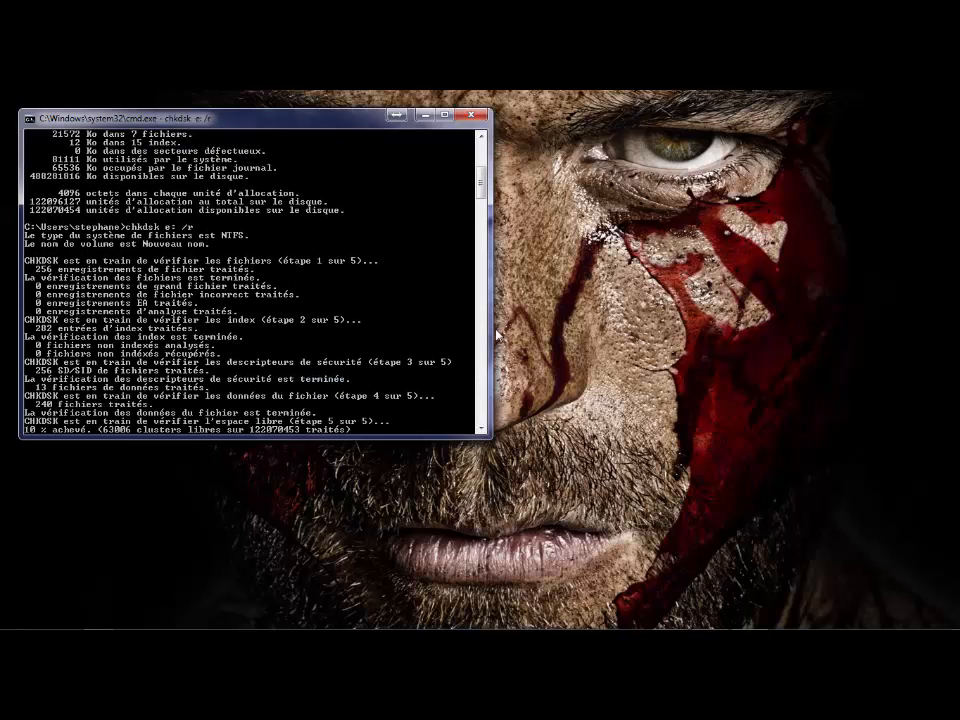
{"action": "mouse_move", "coordinate": [123, 440]}
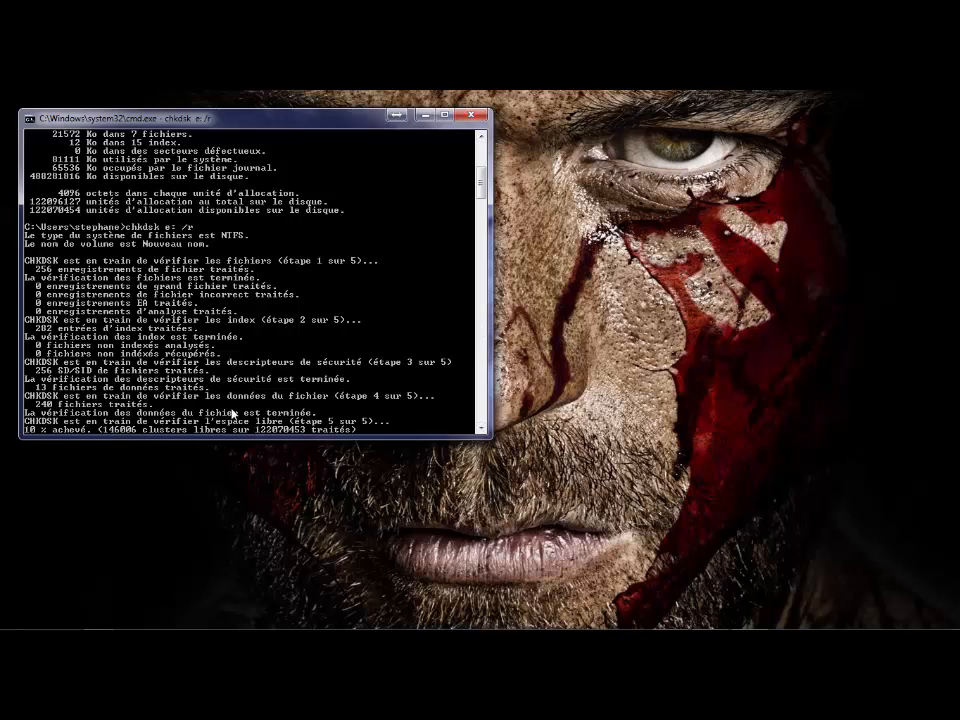
{"action": "mouse_move", "coordinate": [665, 403]}
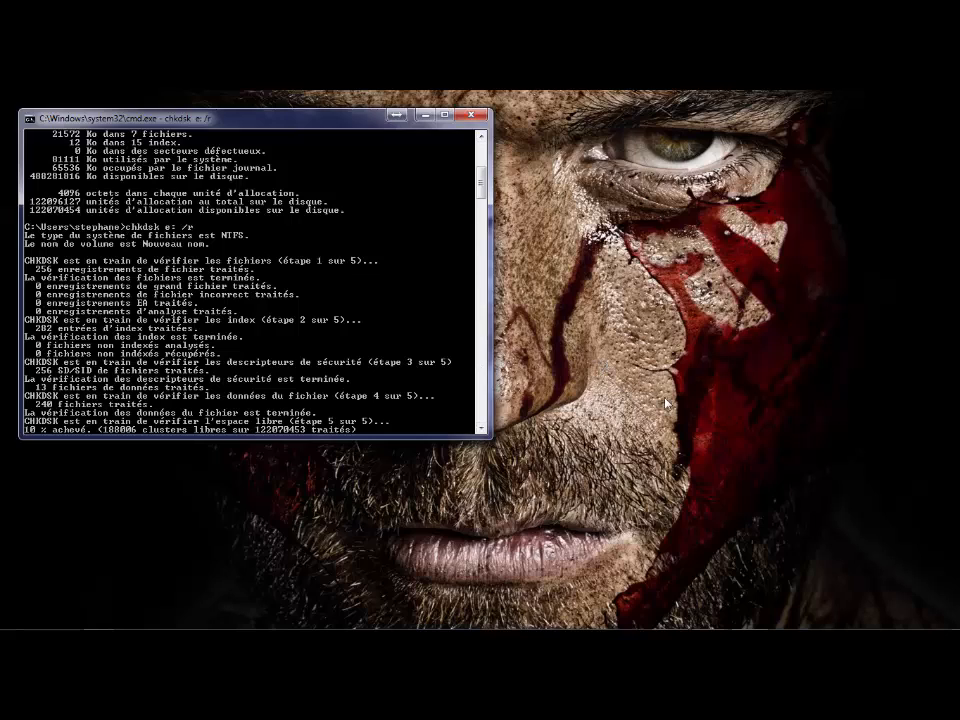
{"action": "mouse_move", "coordinate": [628, 378]}
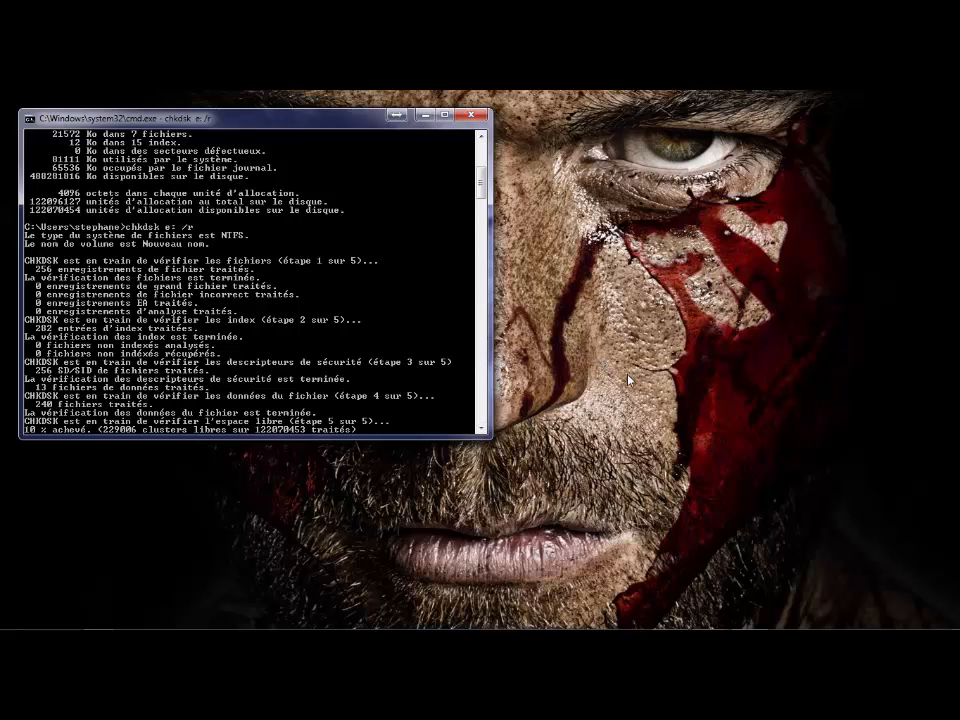